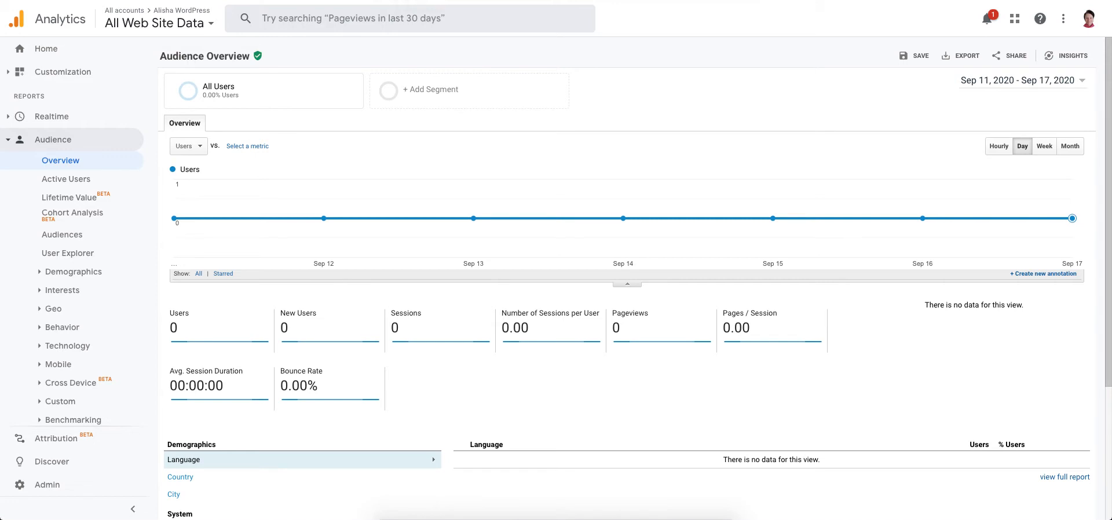
pyautogui.moveTo(466, 32)
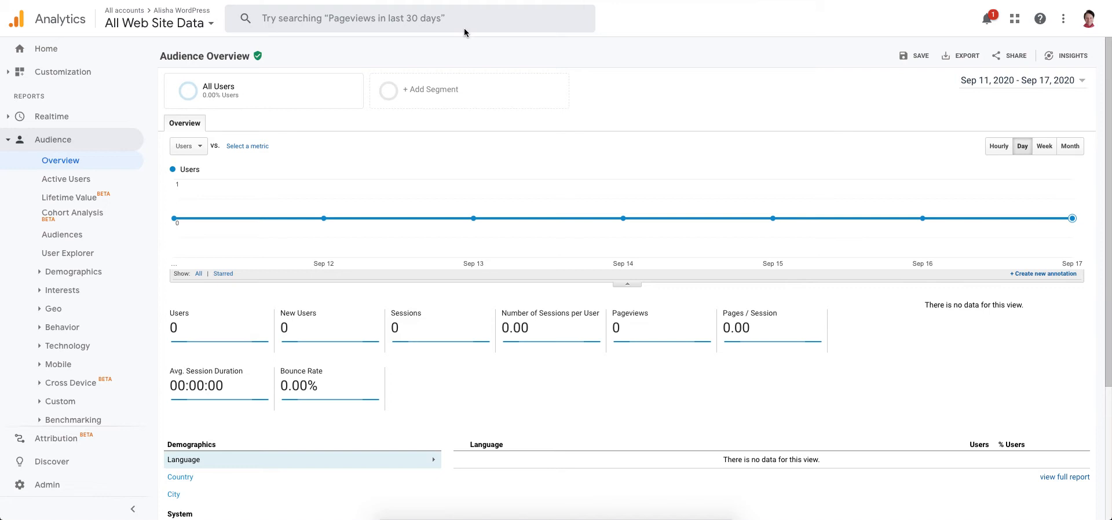
pyautogui.moveTo(471, 59)
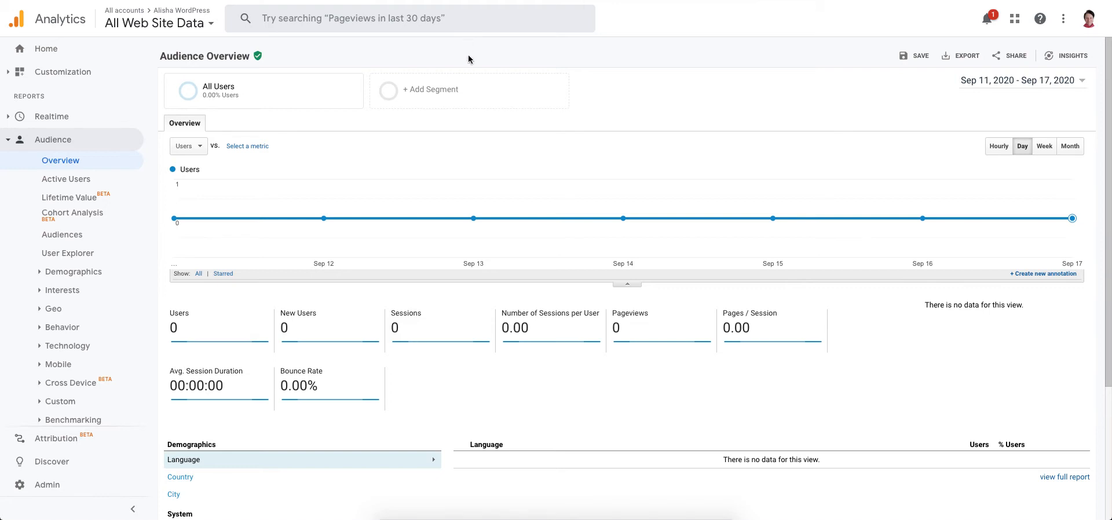
pyautogui.moveTo(468, 63)
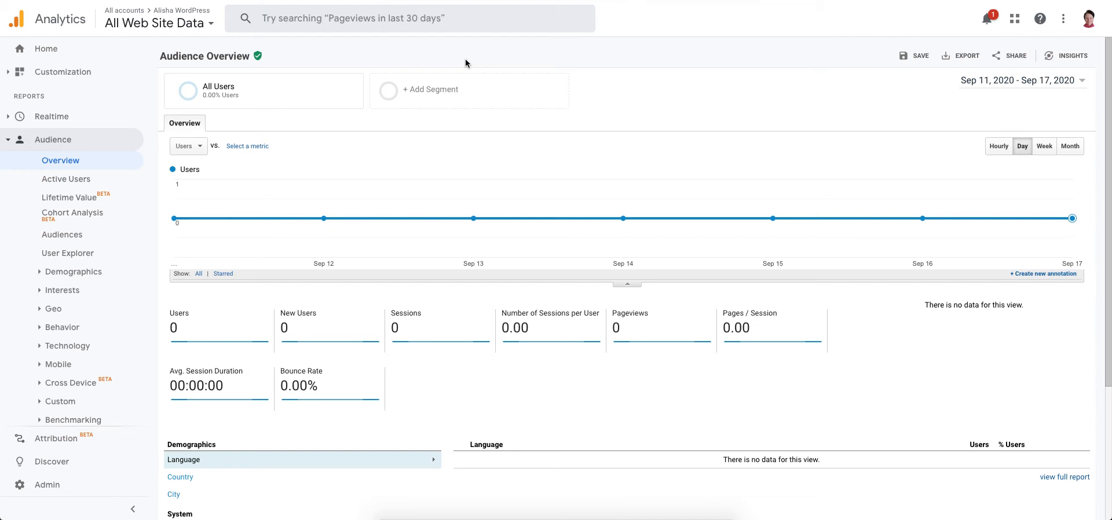
pyautogui.moveTo(506, 185)
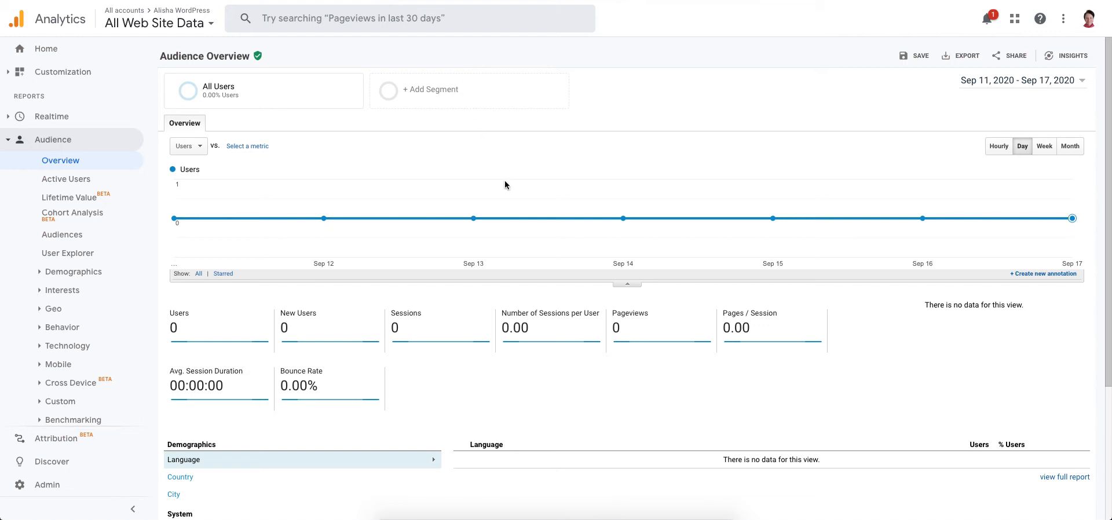
pyautogui.moveTo(118, 250)
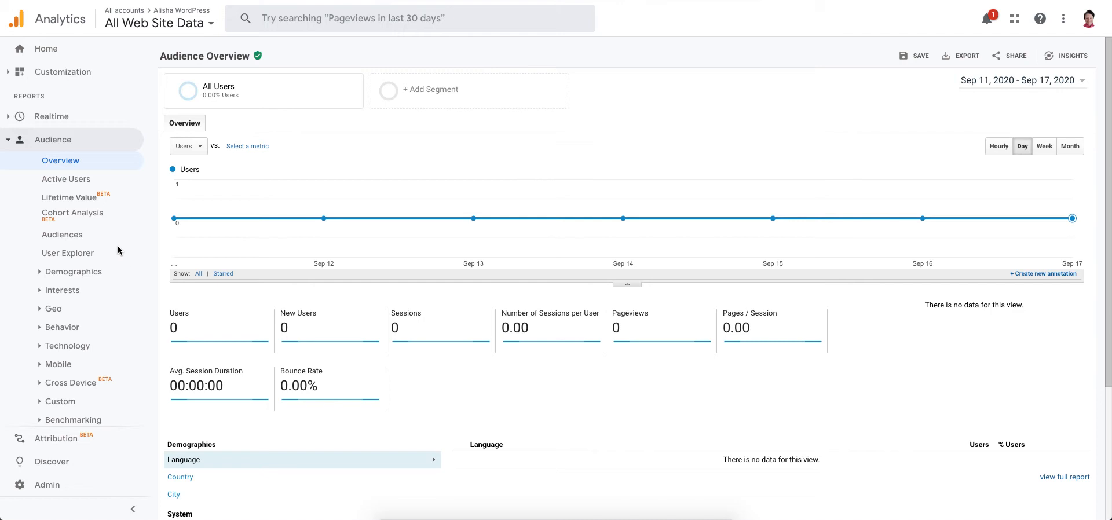
pyautogui.moveTo(76, 169)
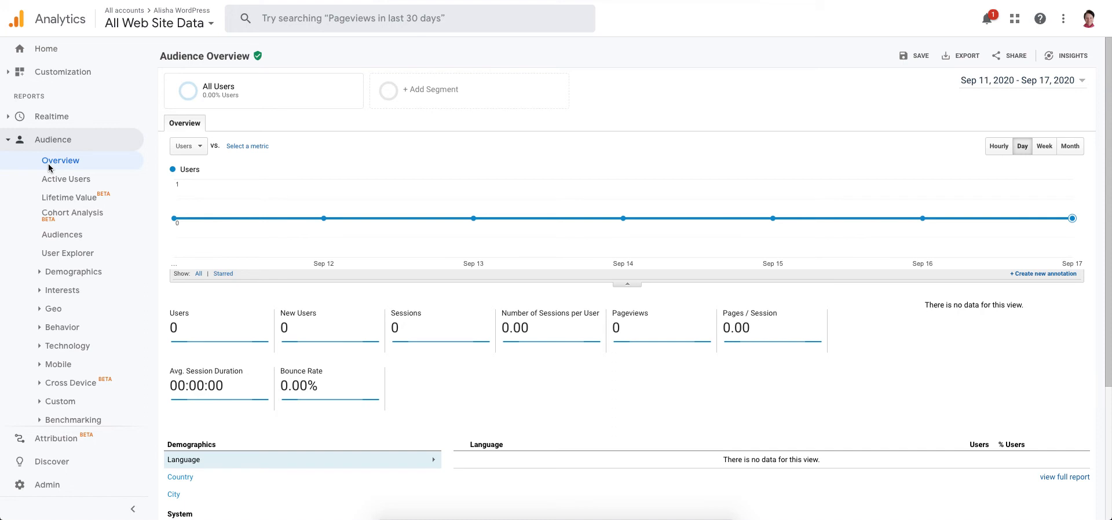
pyautogui.moveTo(66, 142)
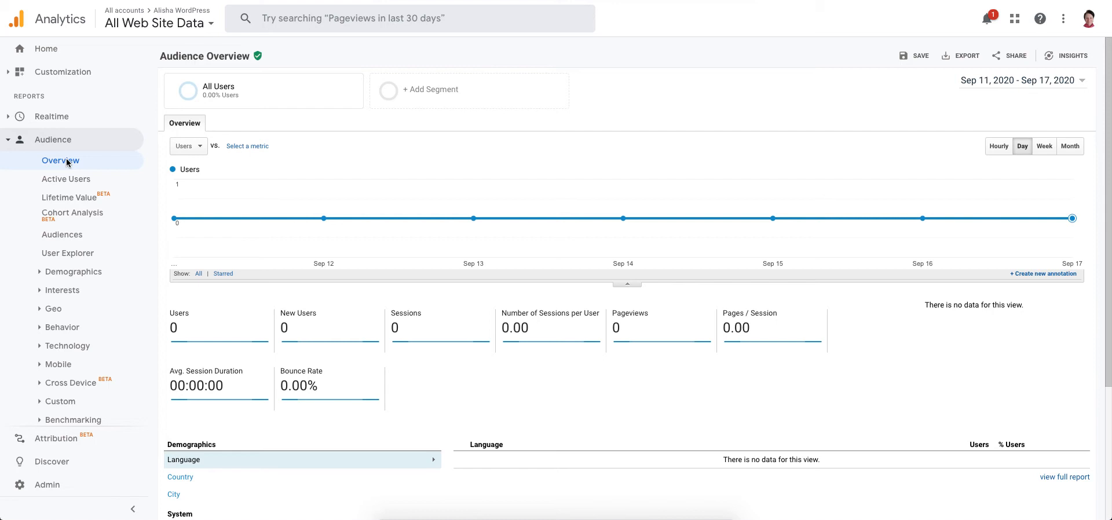
pyautogui.moveTo(675, 414)
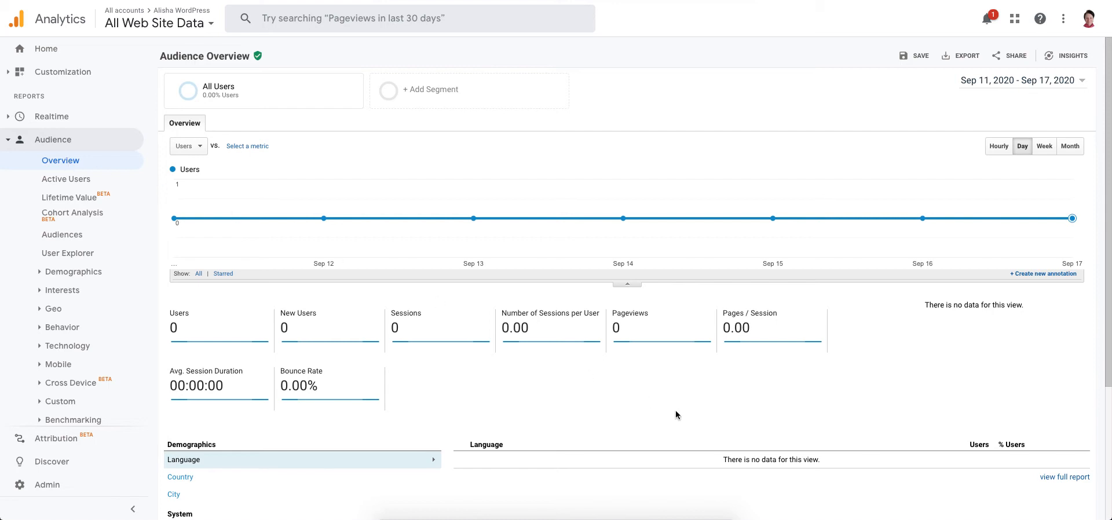
pyautogui.moveTo(681, 414)
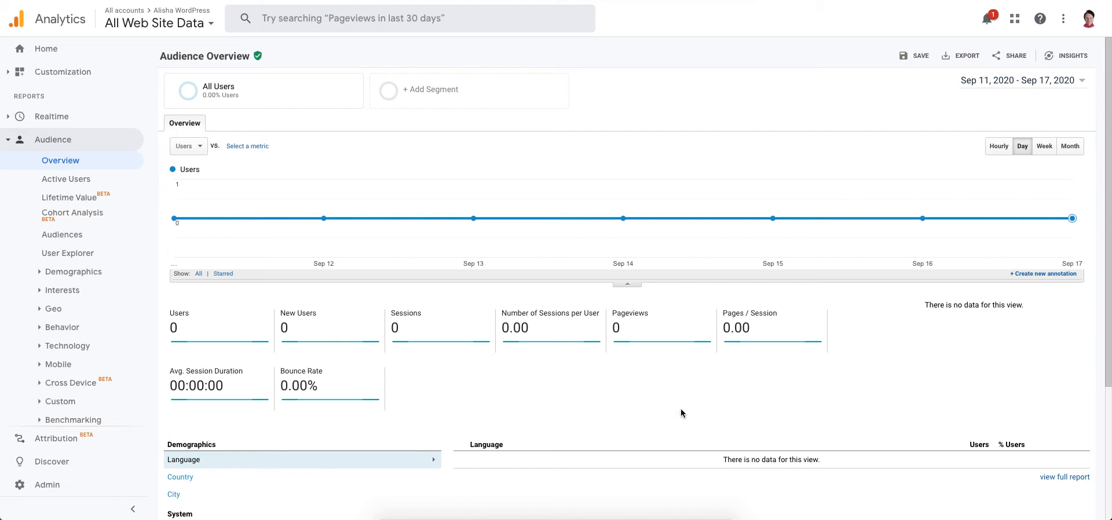
pyautogui.moveTo(695, 411)
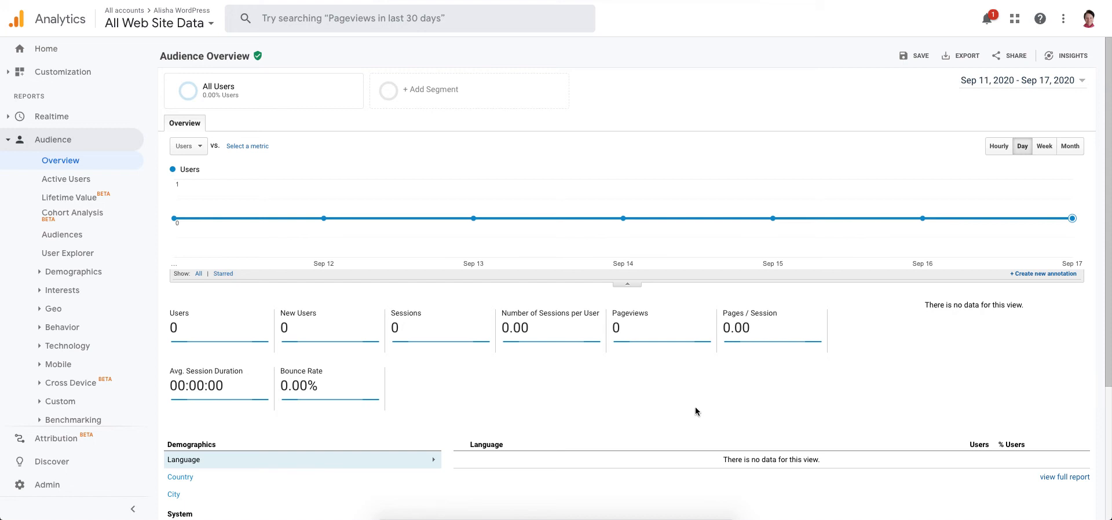
pyautogui.moveTo(715, 404)
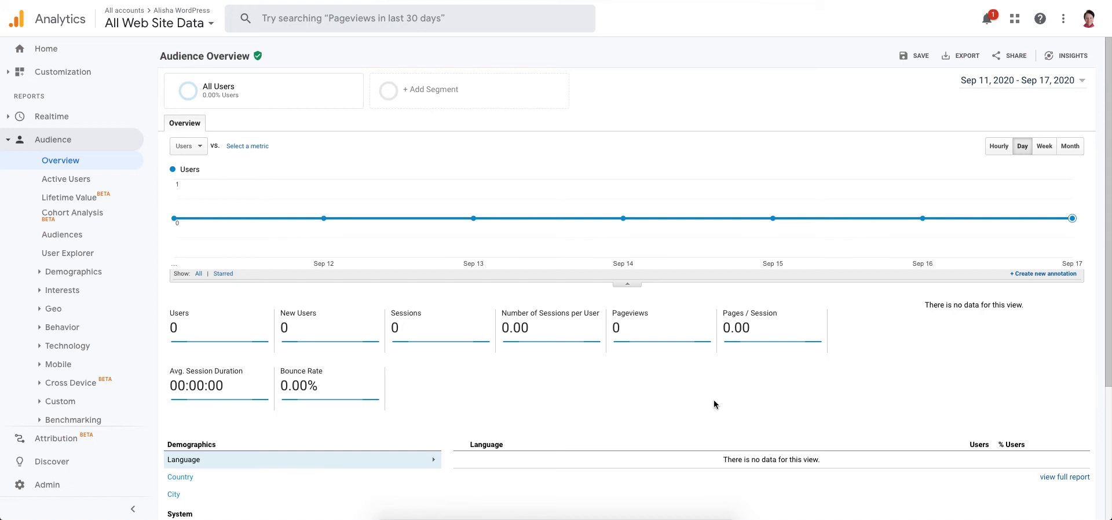
pyautogui.moveTo(626, 288)
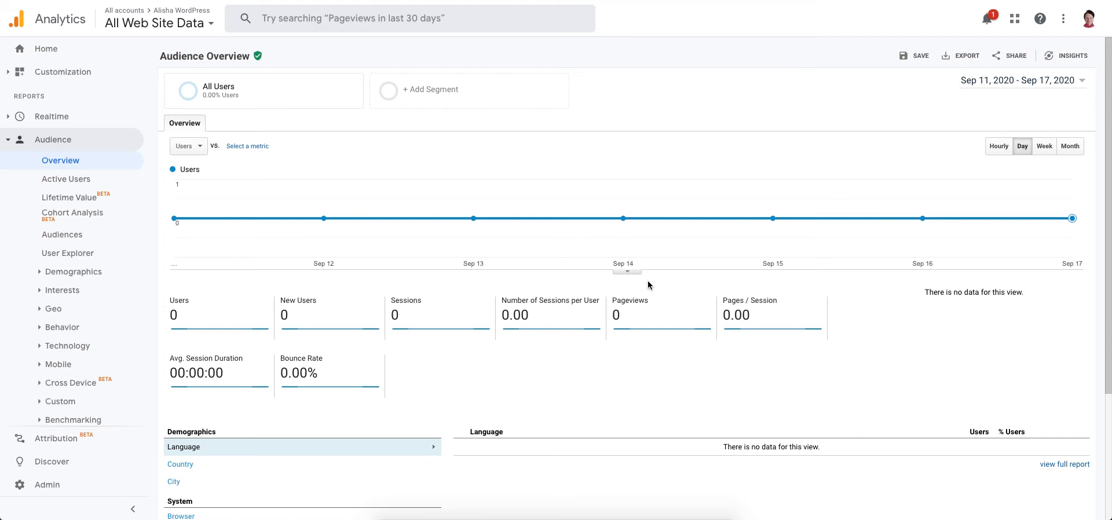
pyautogui.moveTo(624, 276)
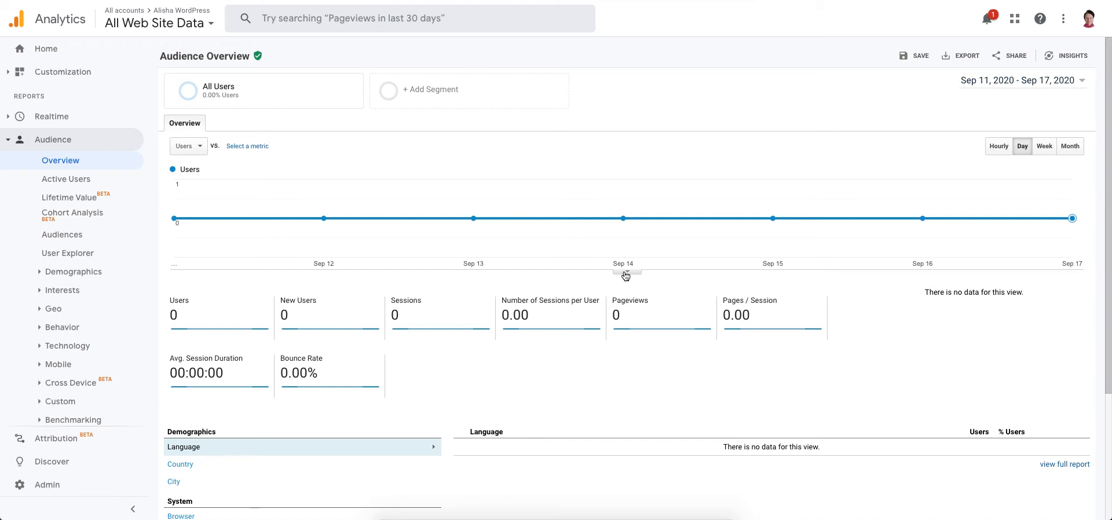
pyautogui.moveTo(632, 276)
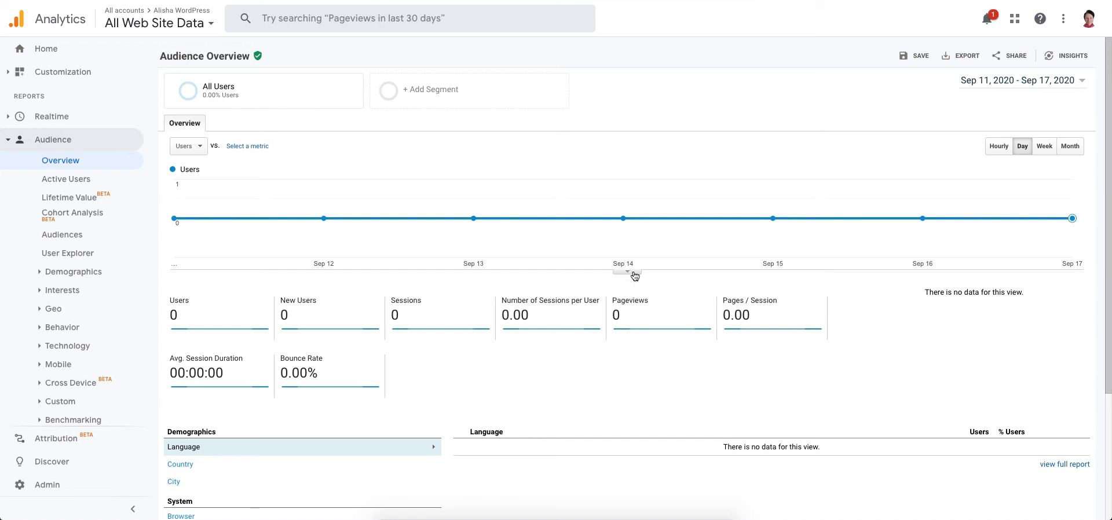
# Save a new shared Sep 17, 2020 timeline annotation reading 'Switched hosting to Siteground'.
pyautogui.click(626, 282)
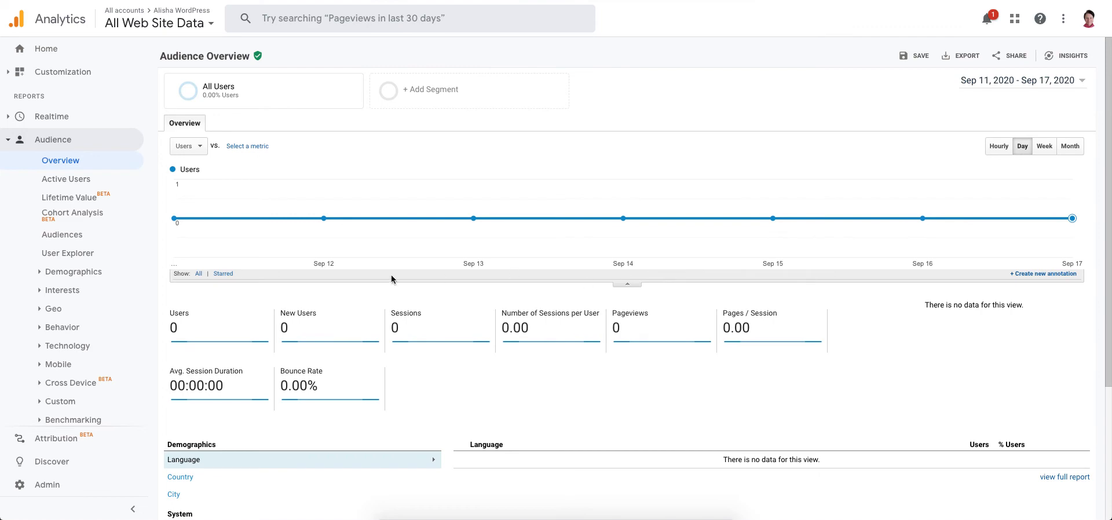
pyautogui.moveTo(1043, 273)
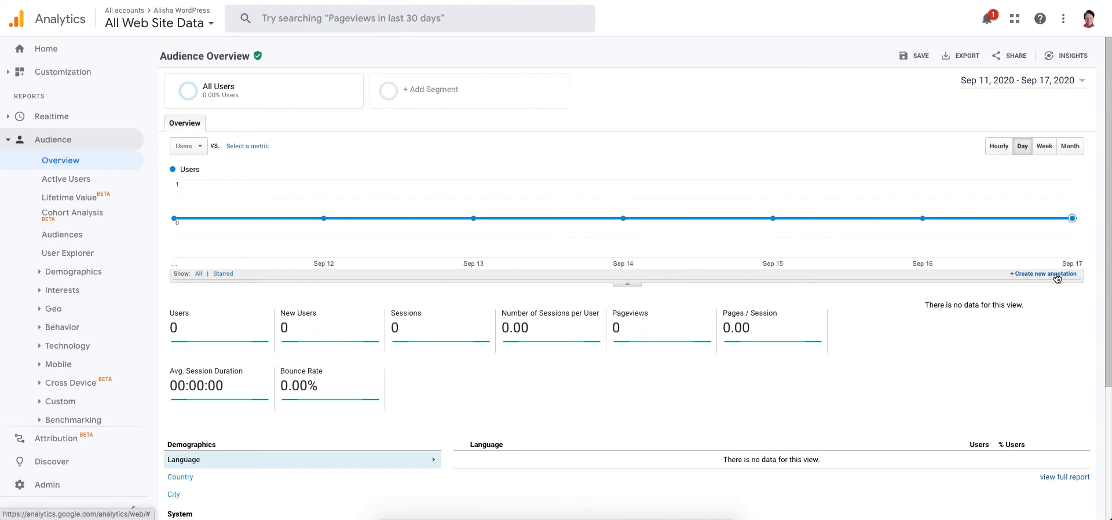
pyautogui.click(1042, 273)
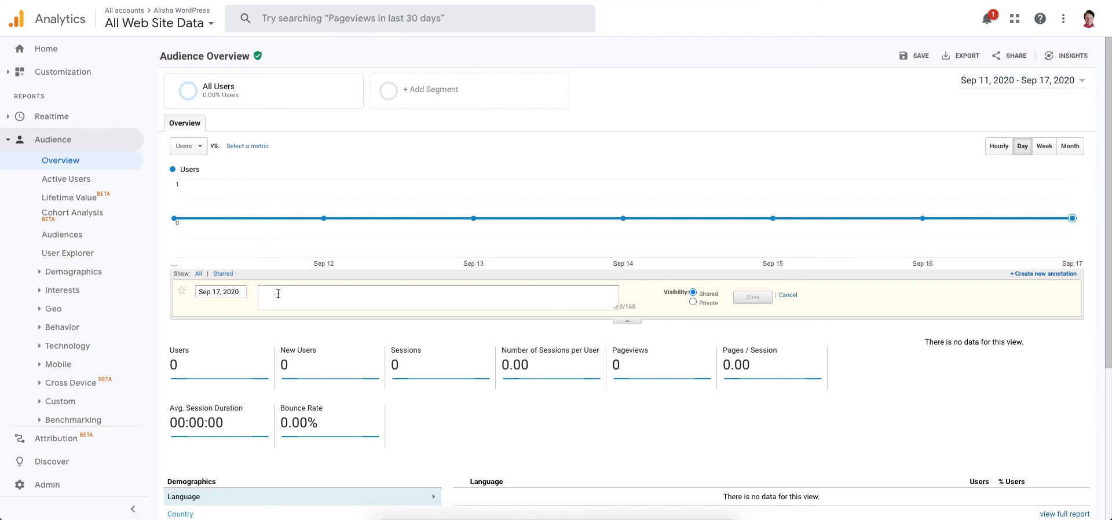
pyautogui.write('Switched hosting')
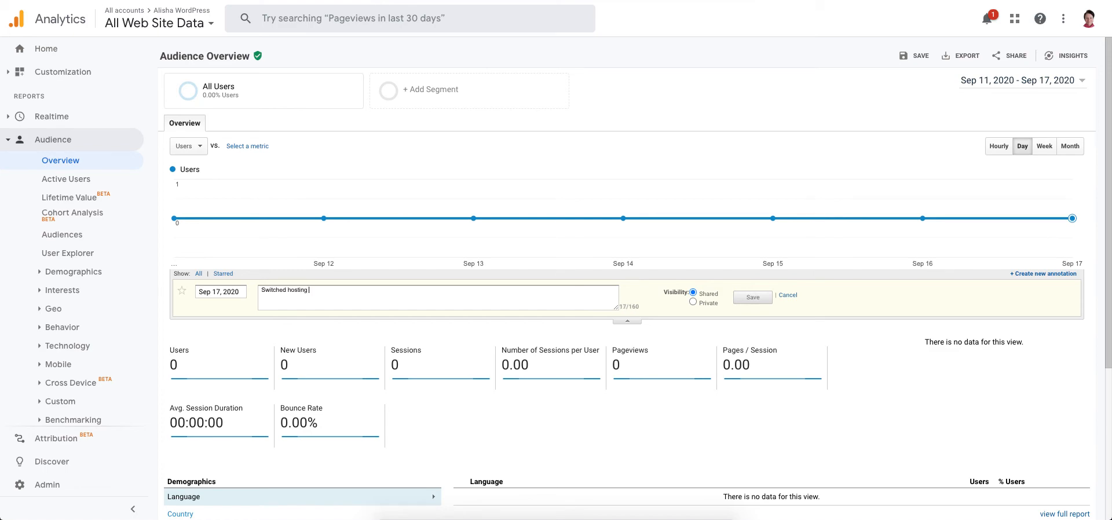
pyautogui.write('to Siteground')
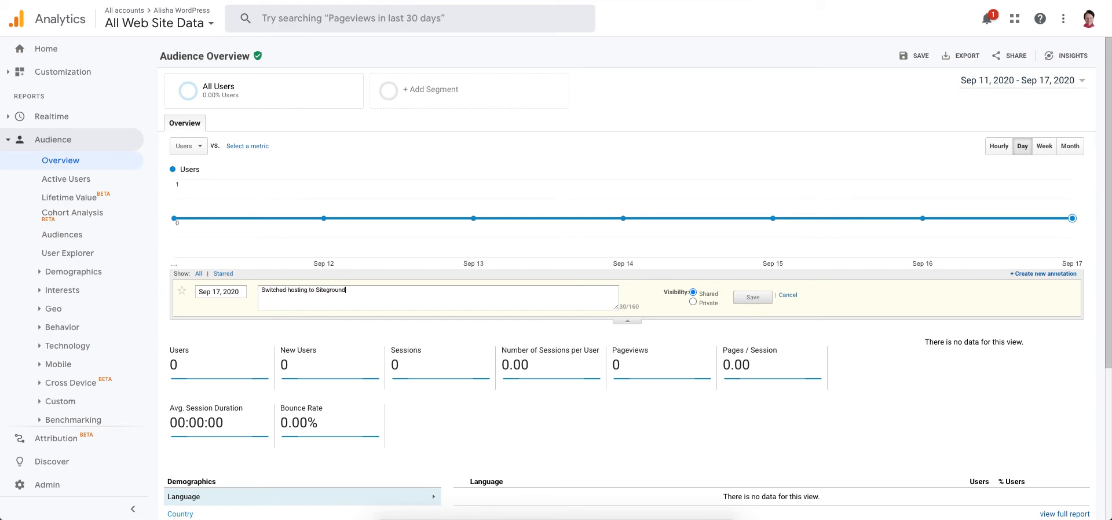
pyautogui.moveTo(614, 316)
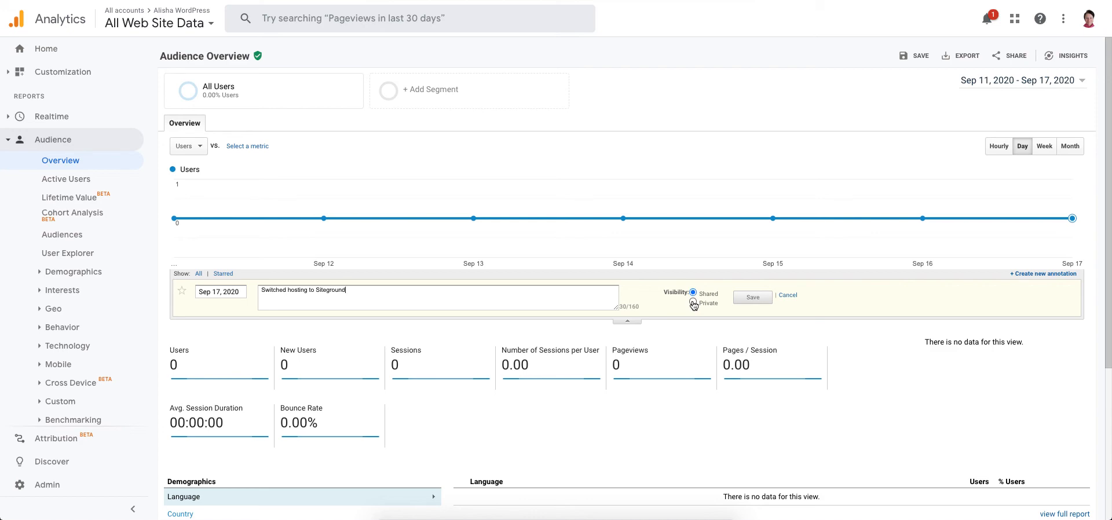
pyautogui.click(751, 298)
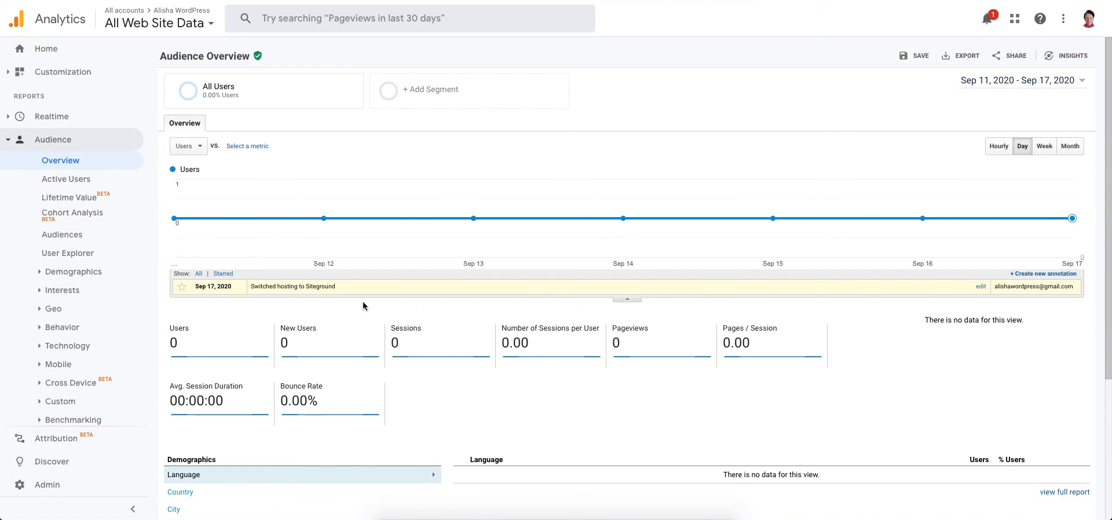
pyautogui.moveTo(1084, 263)
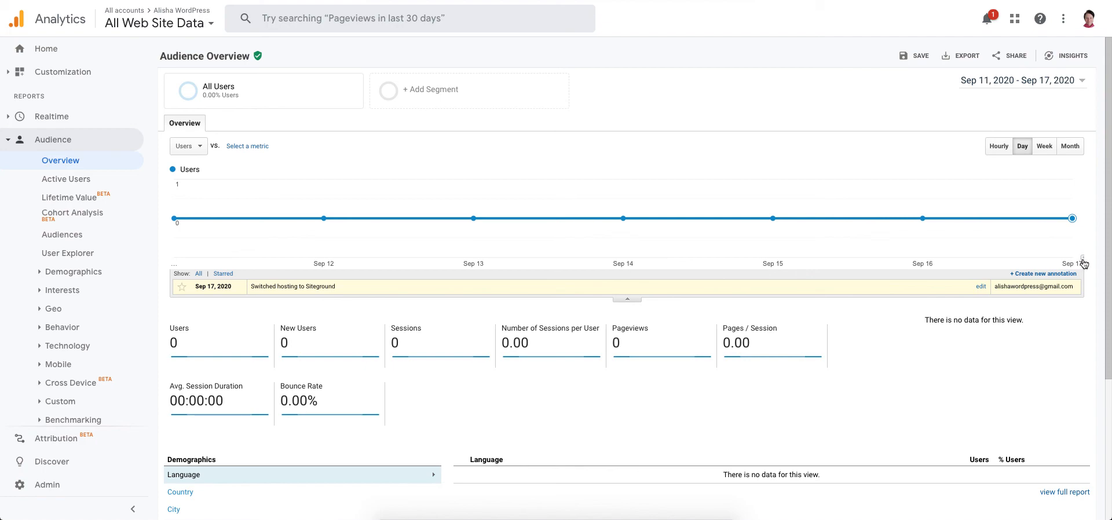
pyautogui.moveTo(1020, 271)
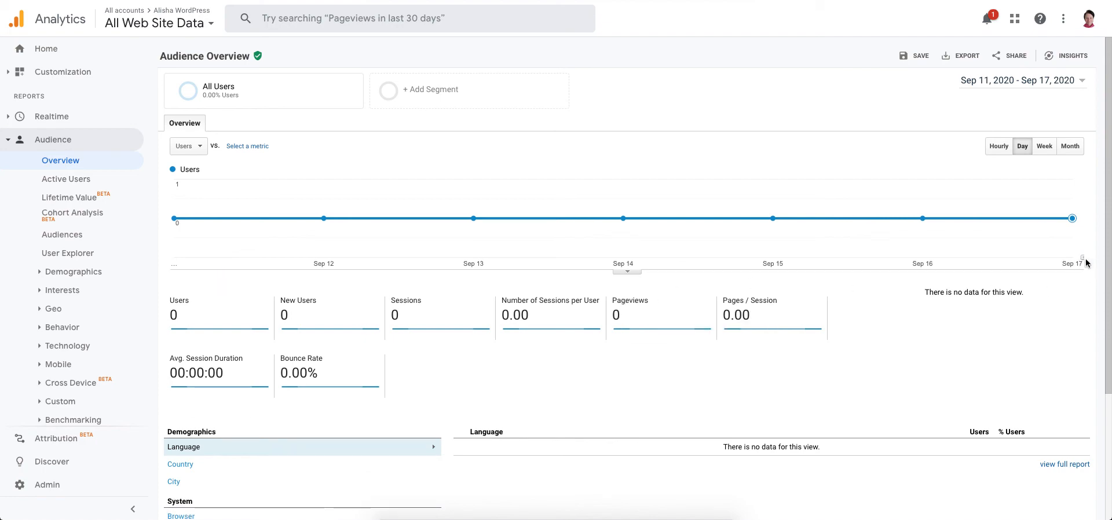
pyautogui.click(627, 270)
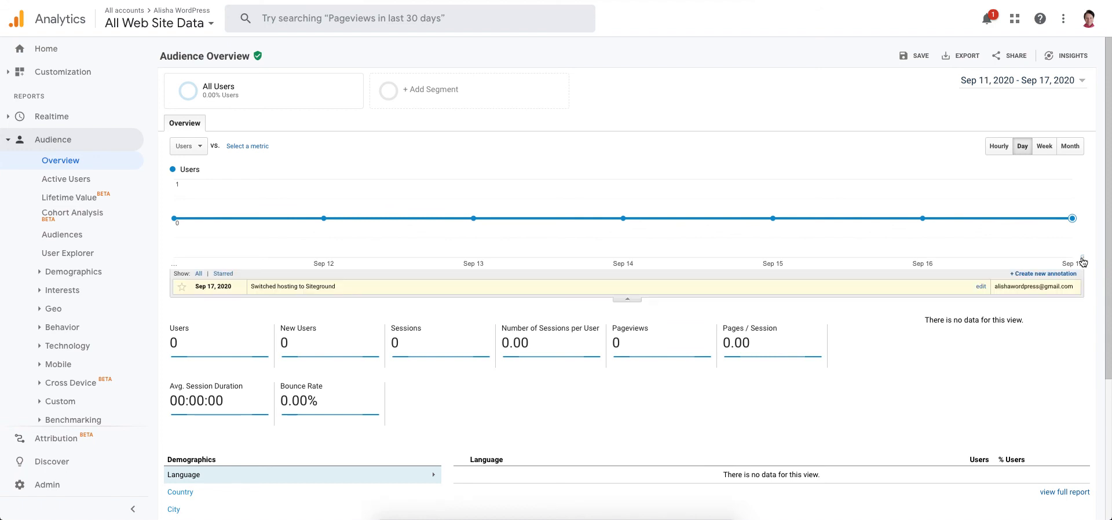
pyautogui.moveTo(1083, 262)
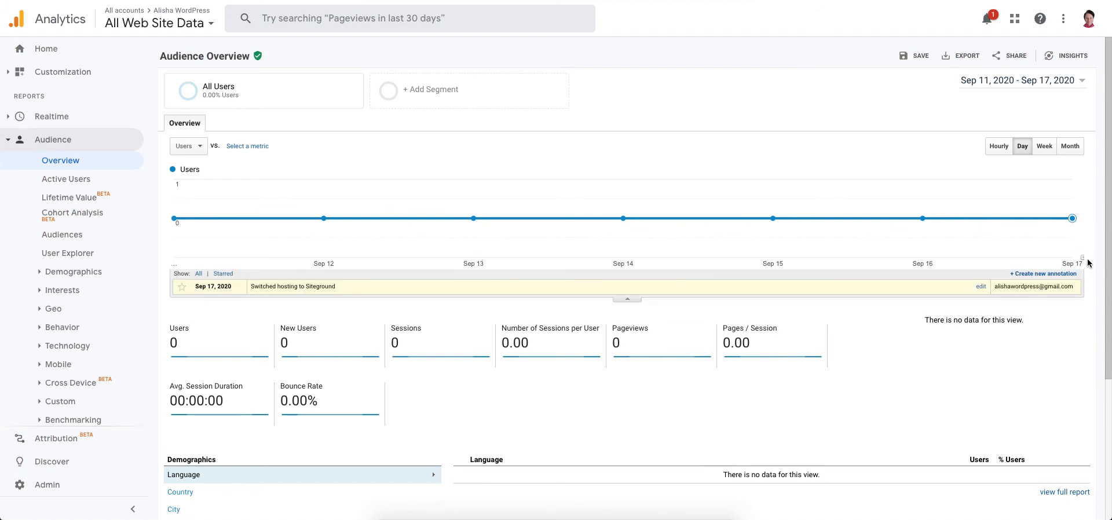
pyautogui.moveTo(1088, 262)
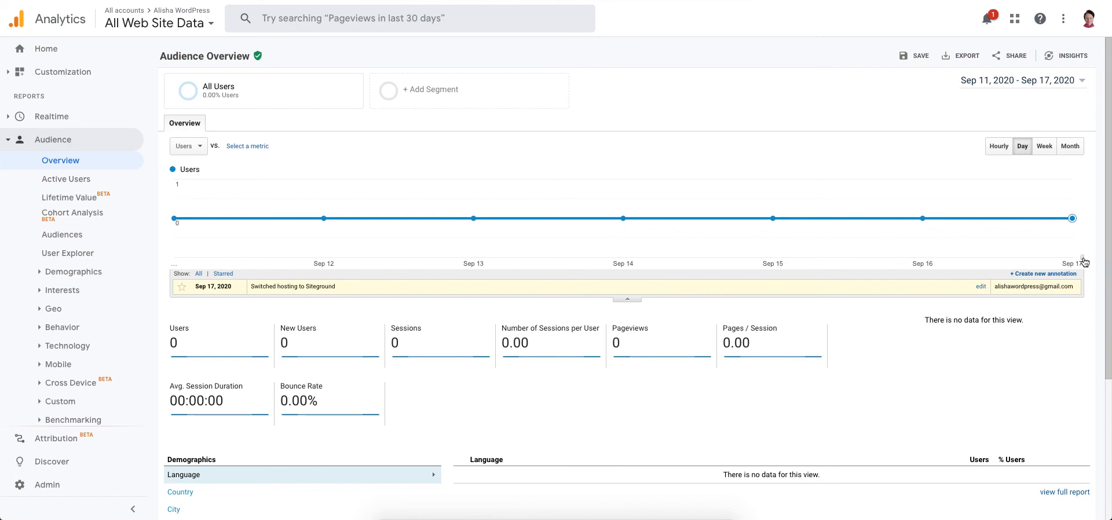
pyautogui.moveTo(312, 313)
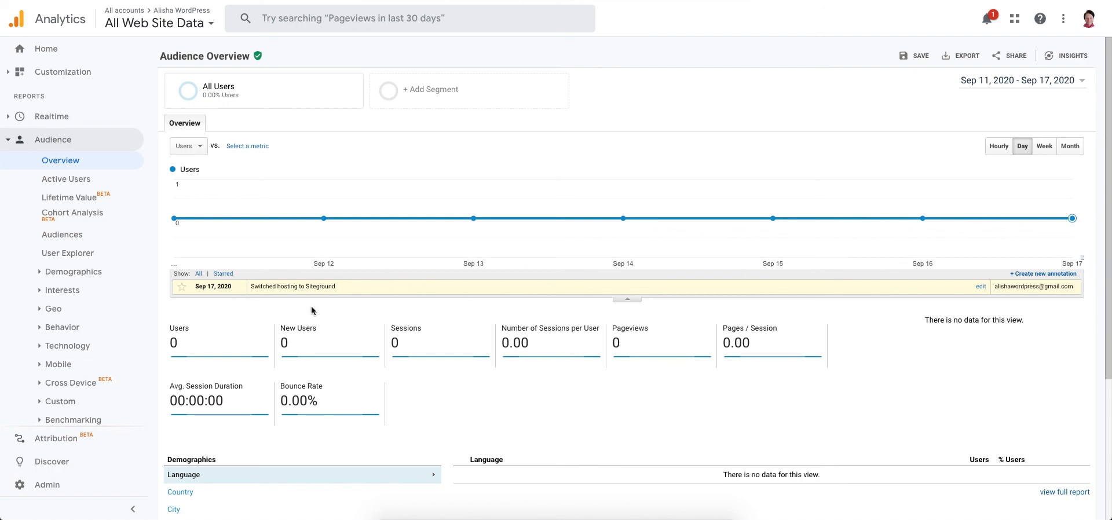
pyautogui.moveTo(209, 296)
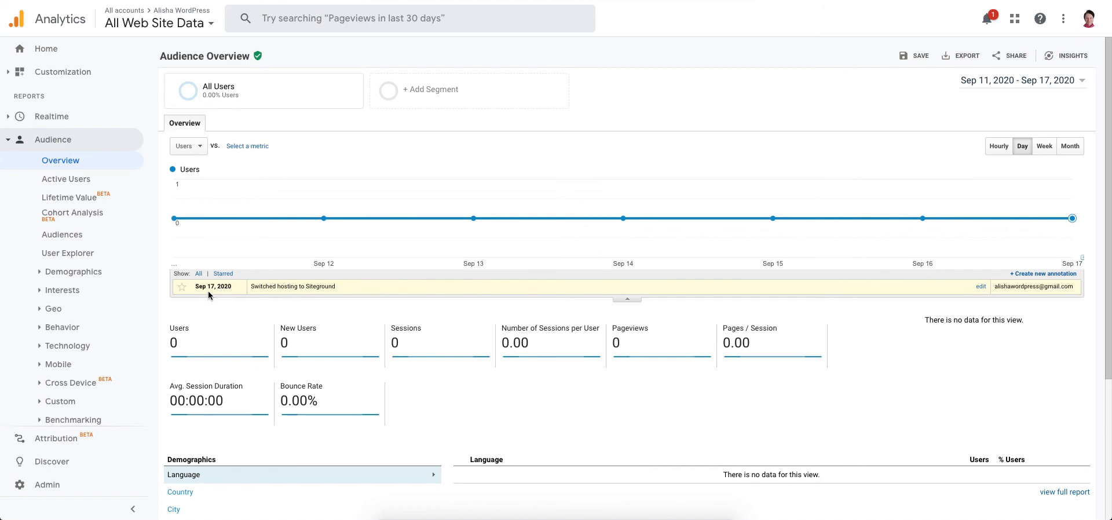
pyautogui.moveTo(354, 295)
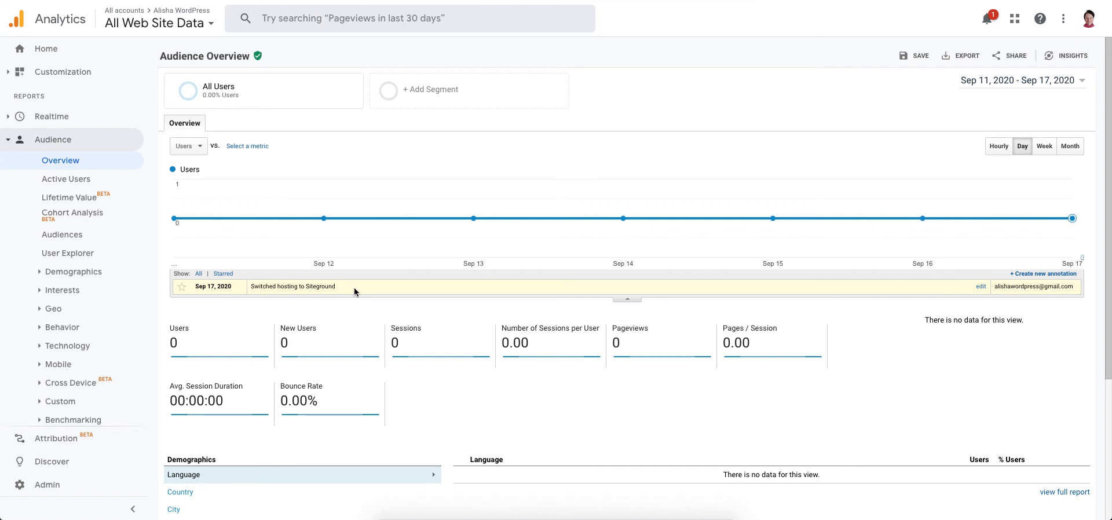
pyautogui.moveTo(354, 292)
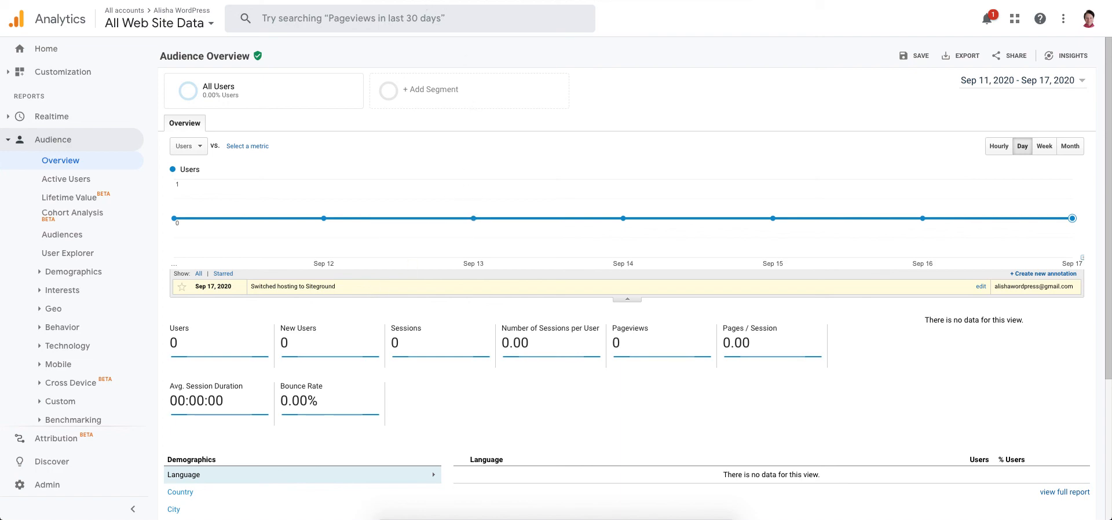